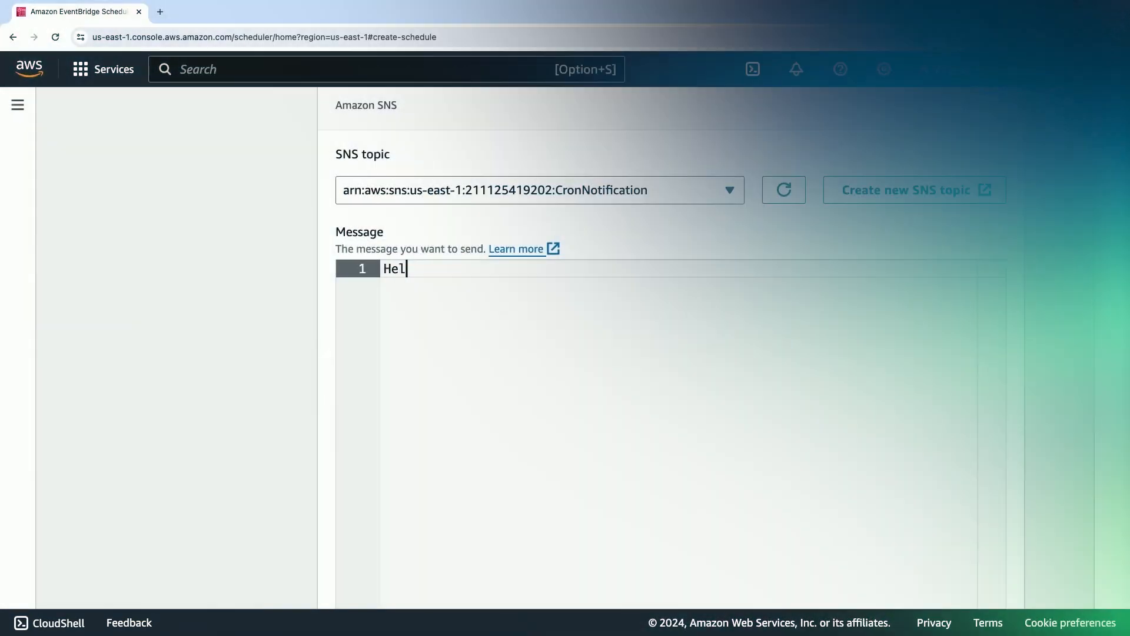
- Type the SNS message greeting 'lo. This is a test c' into the Message editor
{"action": "type", "text": "lo. Thi"}
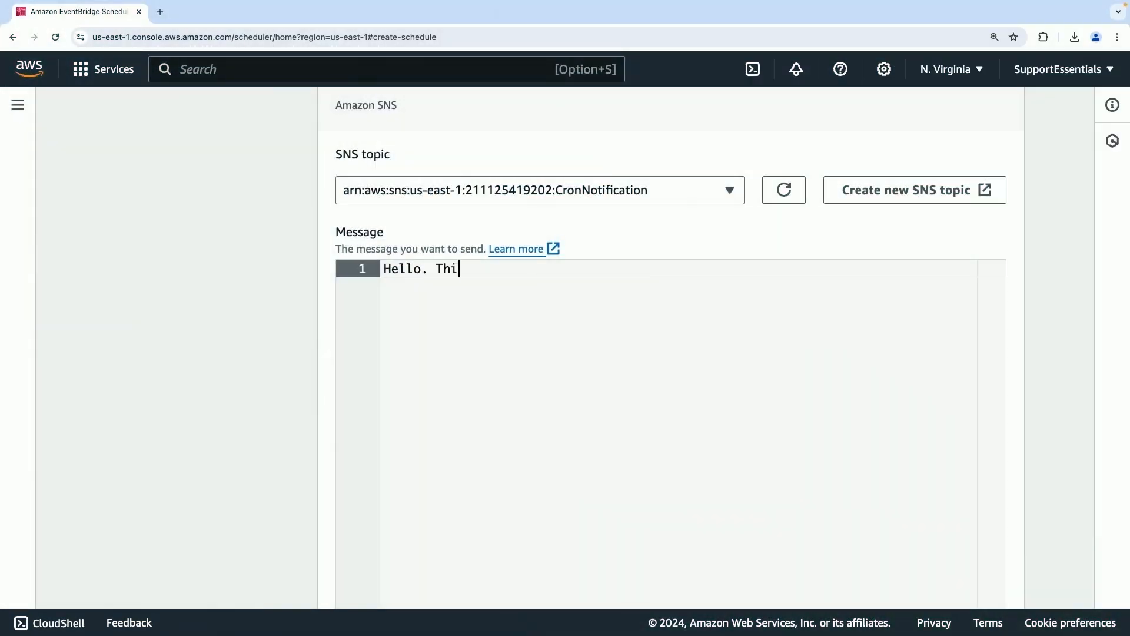
{"action": "type", "text": "s is a test c"}
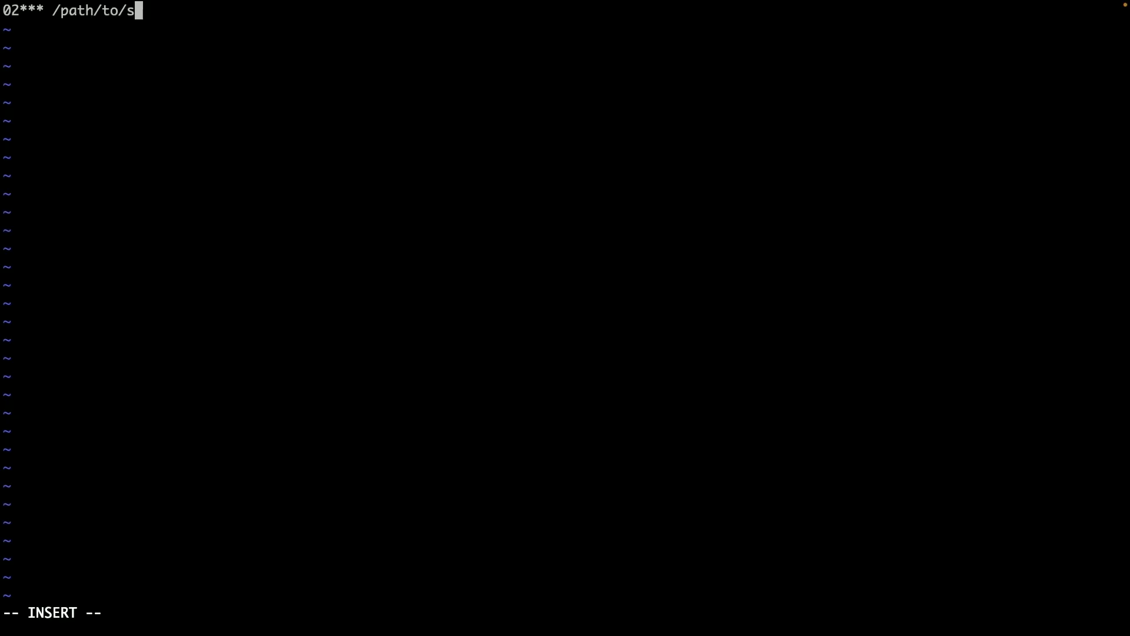
- Finish the cron line in vim, ending with the script path 'cript'
{"action": "type", "text": "cript"}
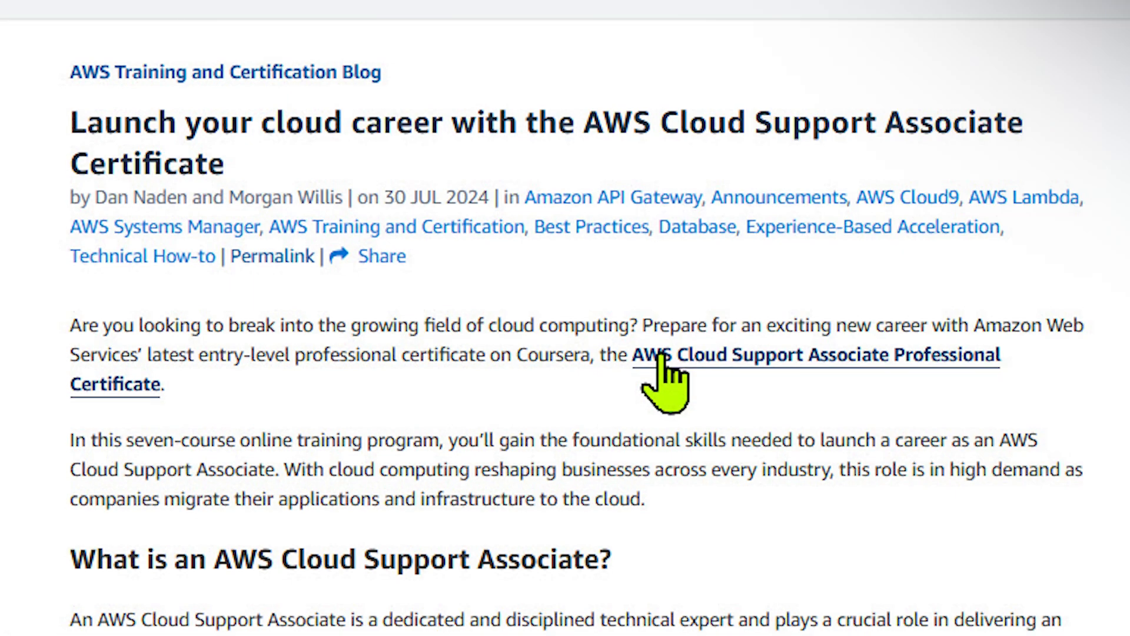
- Scroll down the blog post to the AWS Cloud Support Associate Professional Certificate link and follow it
{"action": "scroll", "scroll_direction": "down", "scroll_amount": 3}
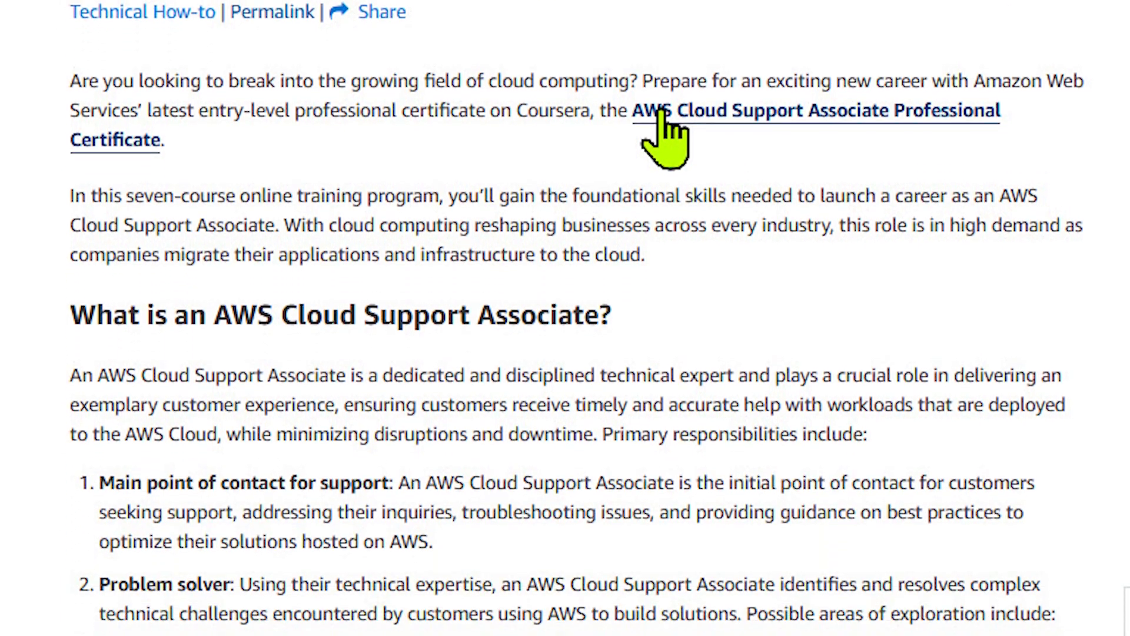
{"action": "scroll", "scroll_direction": "down", "scroll_amount": 3}
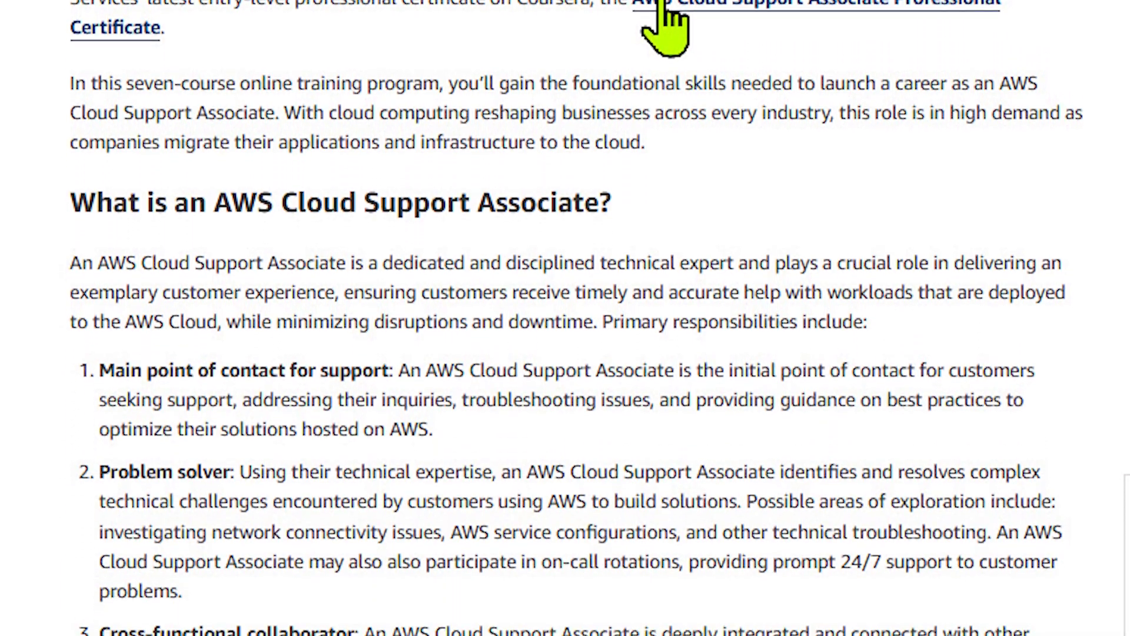
{"action": "left_click", "coordinate": [815, 3]}
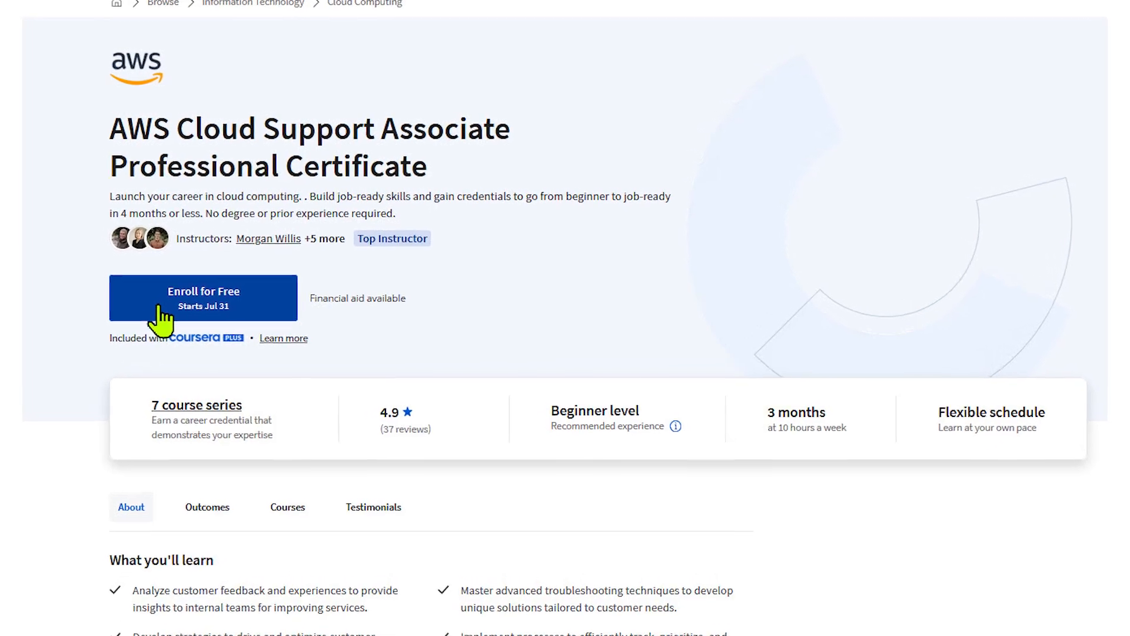
{"action": "left_click", "coordinate": [195, 405]}
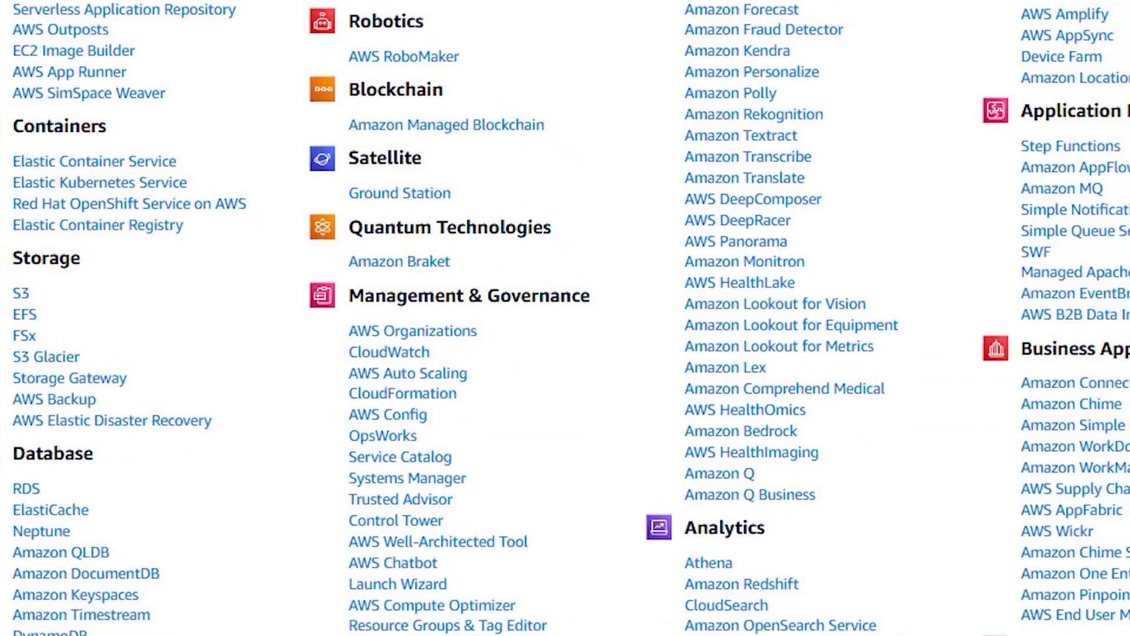
{"action": "scroll", "scroll_direction": "down", "scroll_amount": 3}
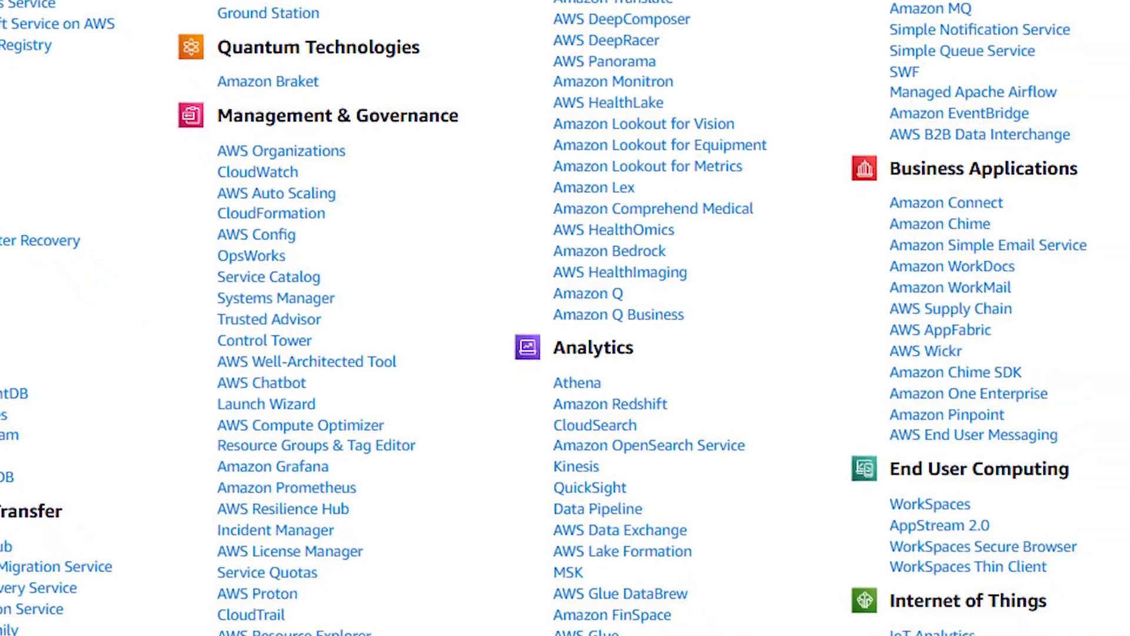
{"action": "scroll", "scroll_direction": "down", "scroll_amount": 3}
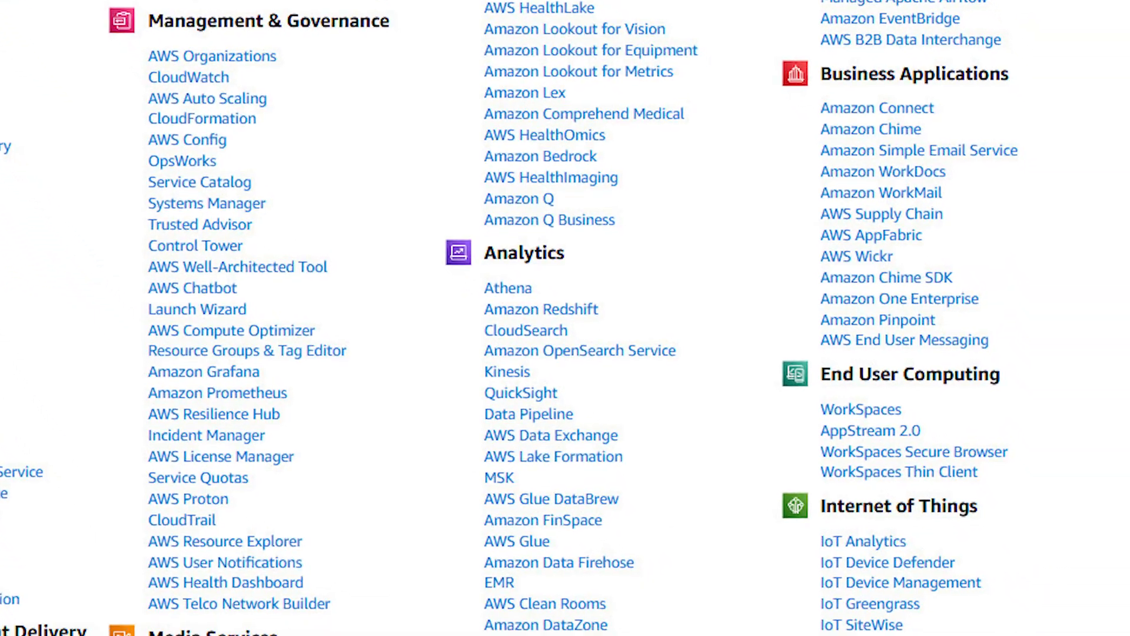